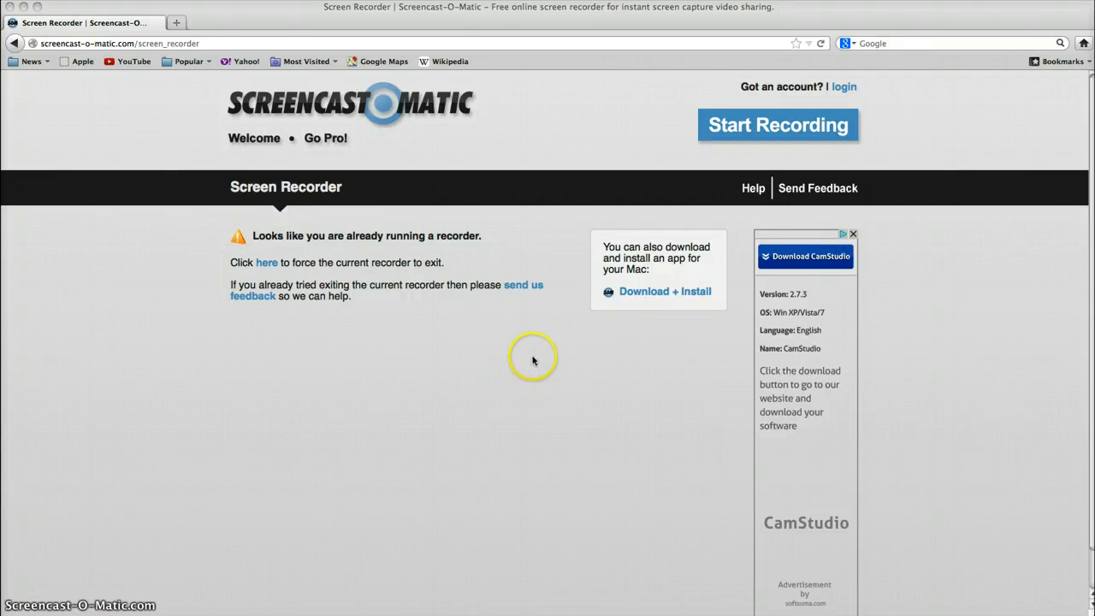
mouse_move(520, 349)
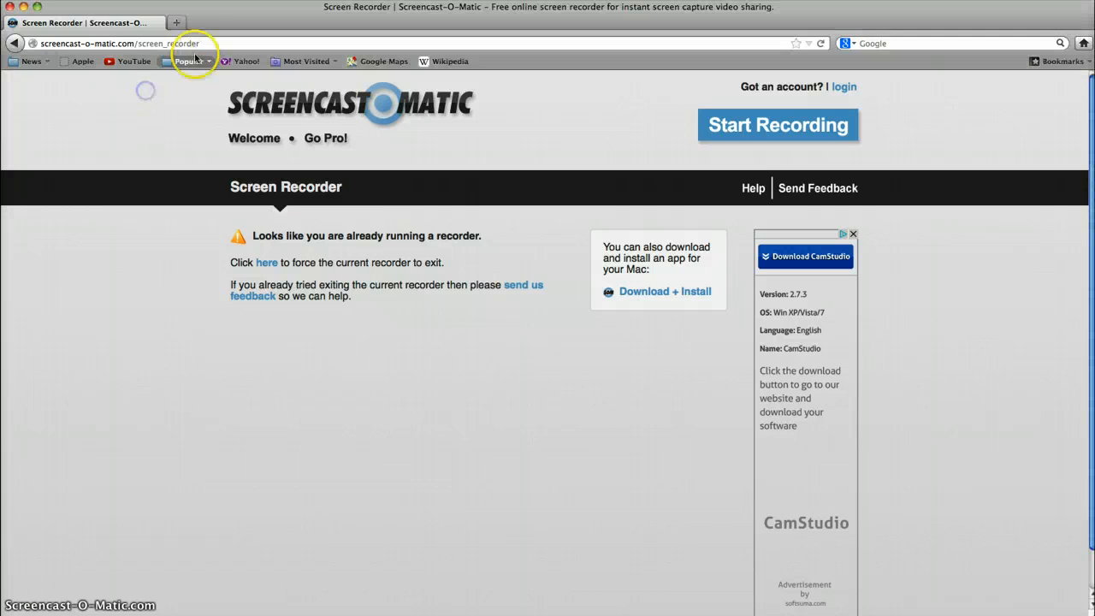
Step: Go to sumopaint.com/app in a fresh browser tab to launch the online editor
left_click(339, 22)
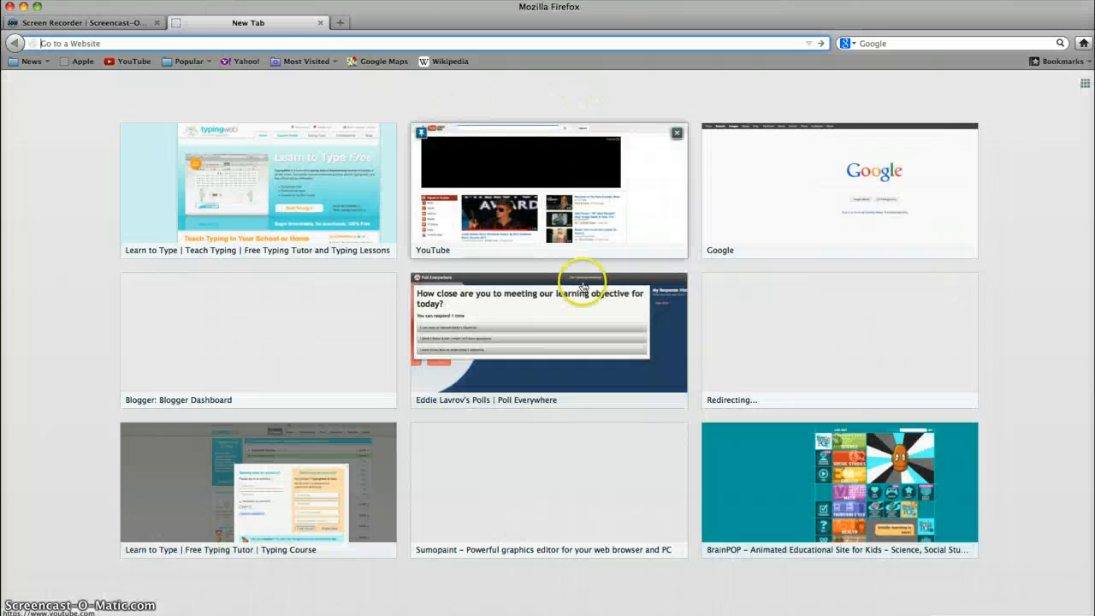
type("sumopaint.com/")
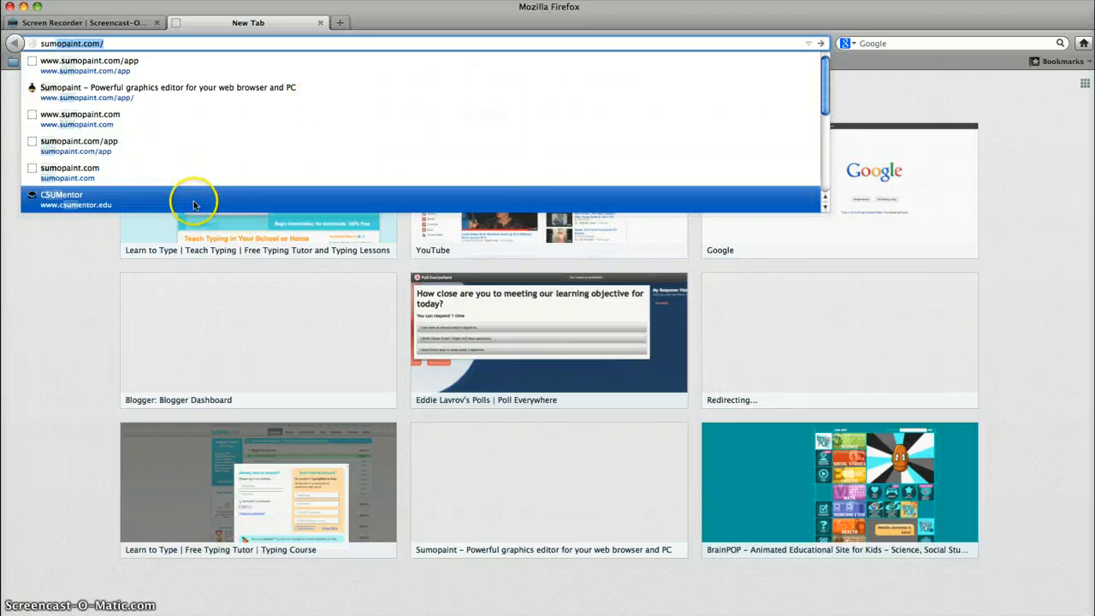
left_click(168, 92)
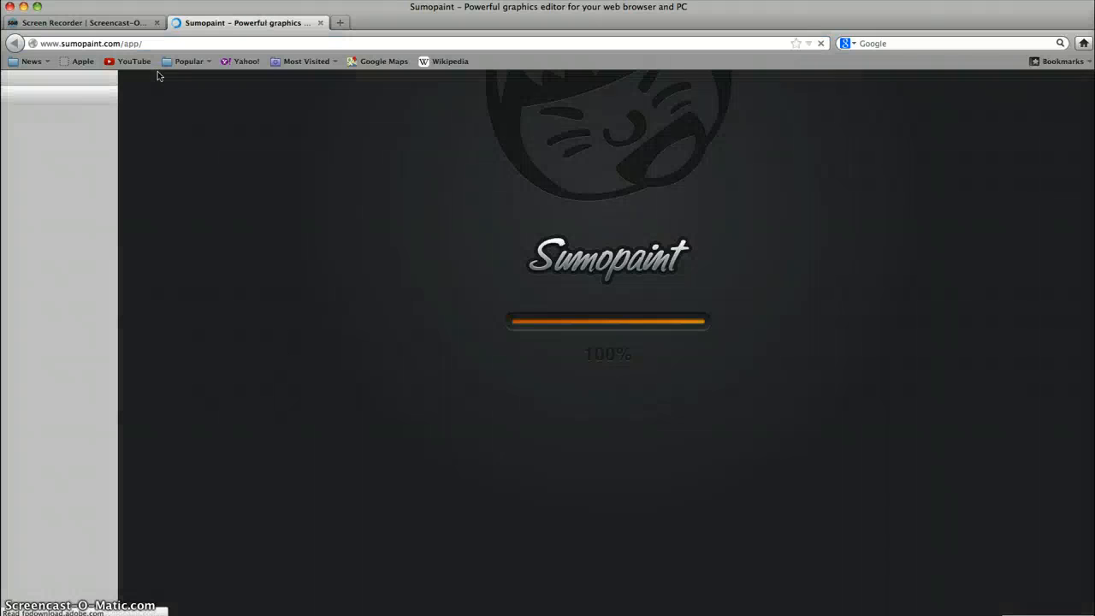
mouse_move(354, 31)
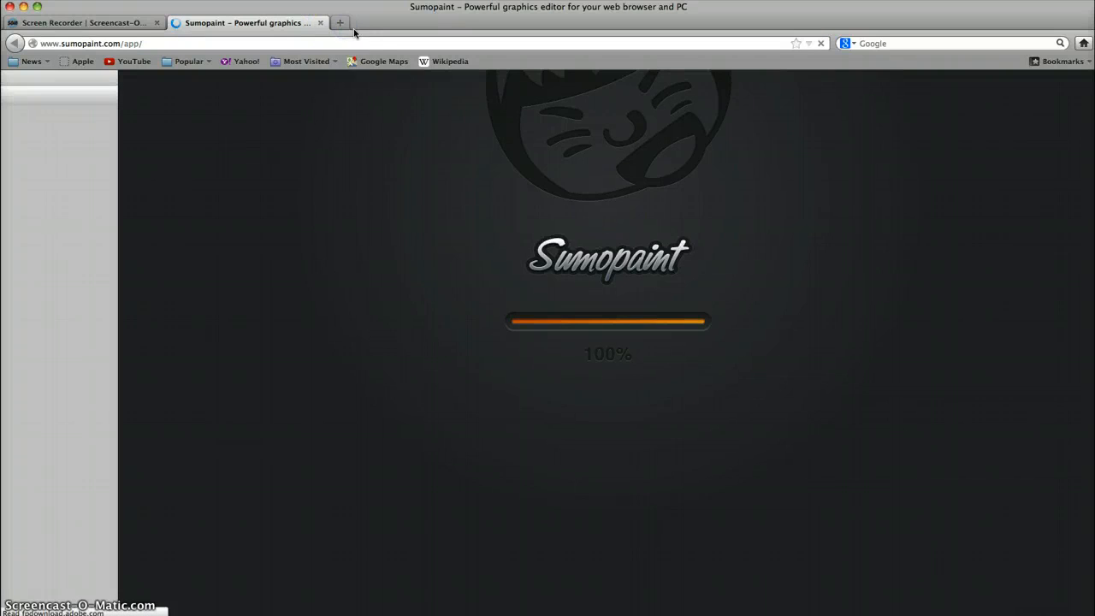
Step: Reach Google's image search in a third tab, checking Sumopaint meanwhile, and enter 'spiderman'
left_click(338, 23)
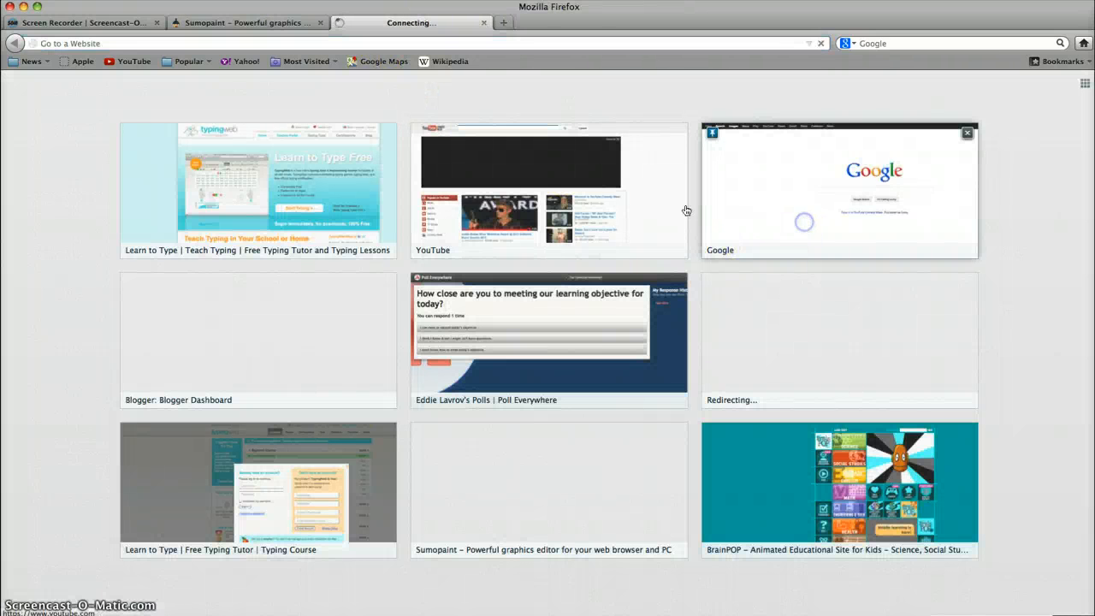
left_click(838, 188)
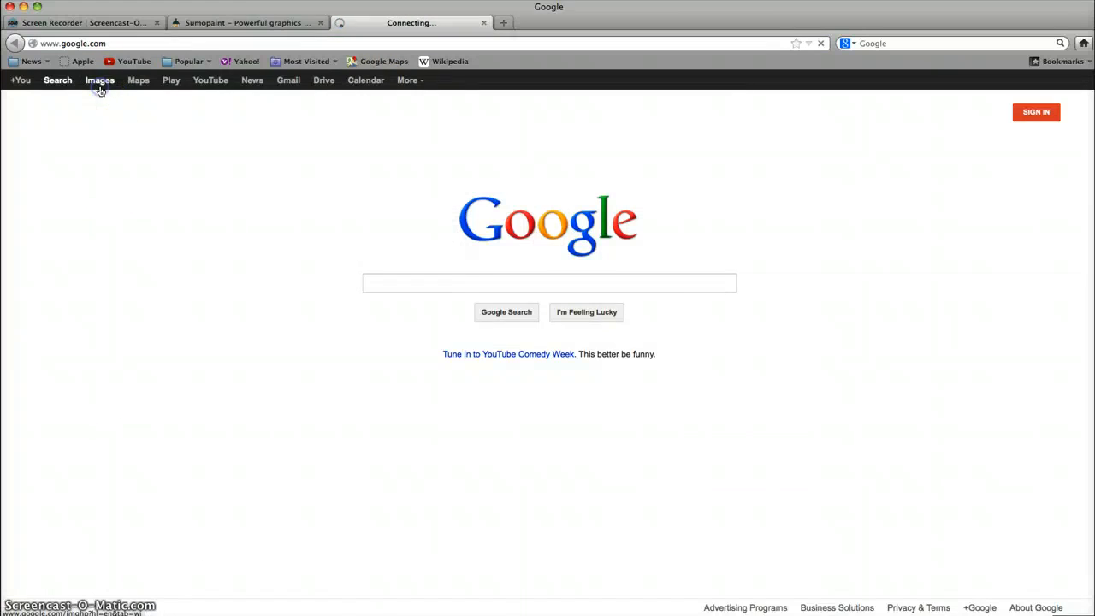
left_click(83, 22)
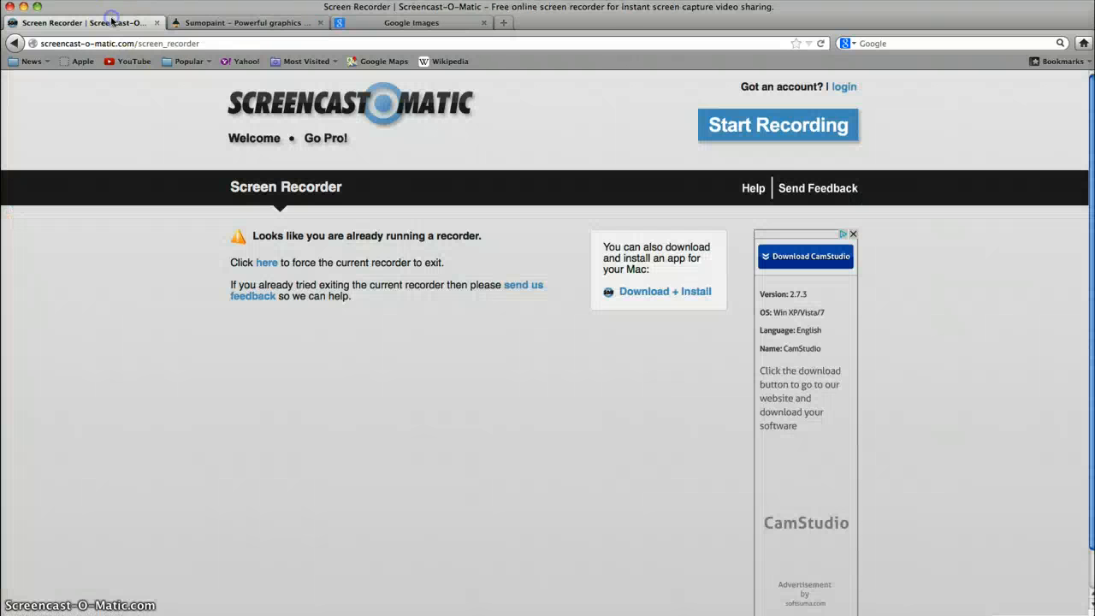
left_click(243, 22)
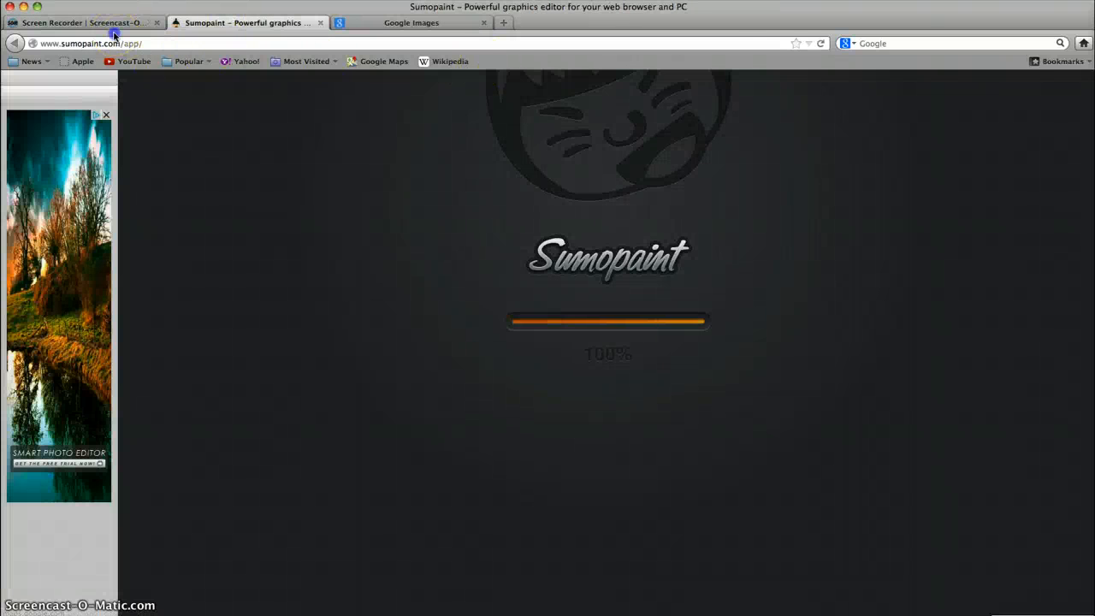
left_click(410, 22)
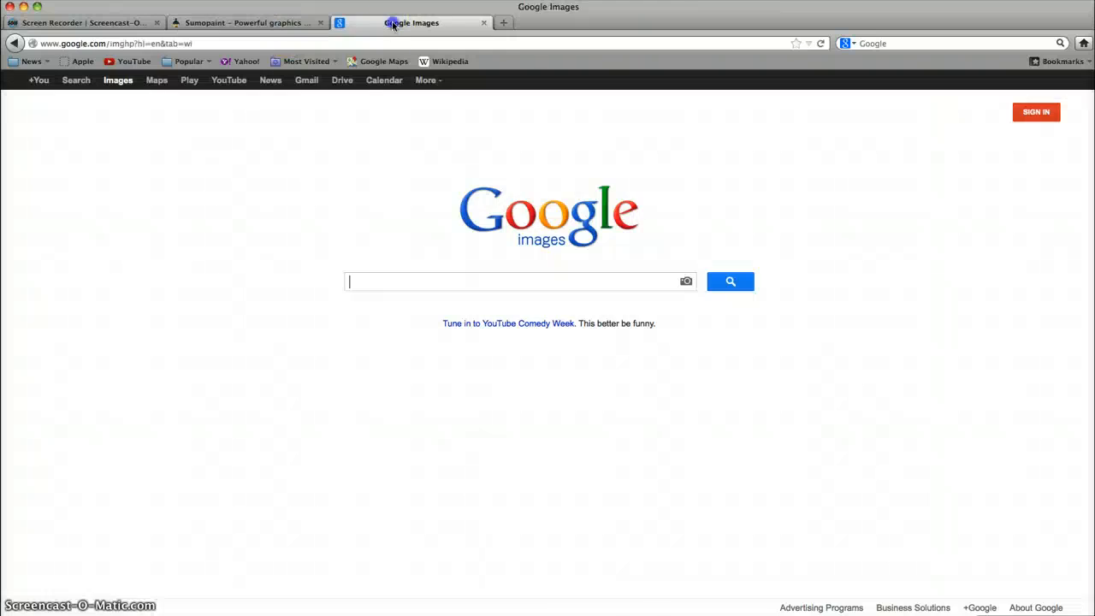
left_click(248, 22)
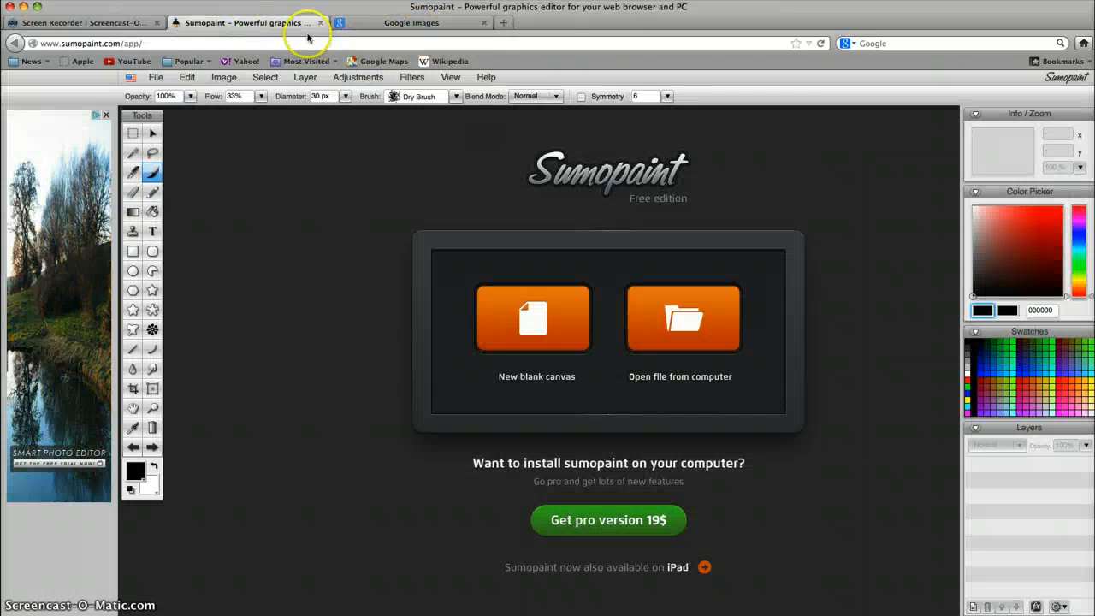
mouse_move(390, 41)
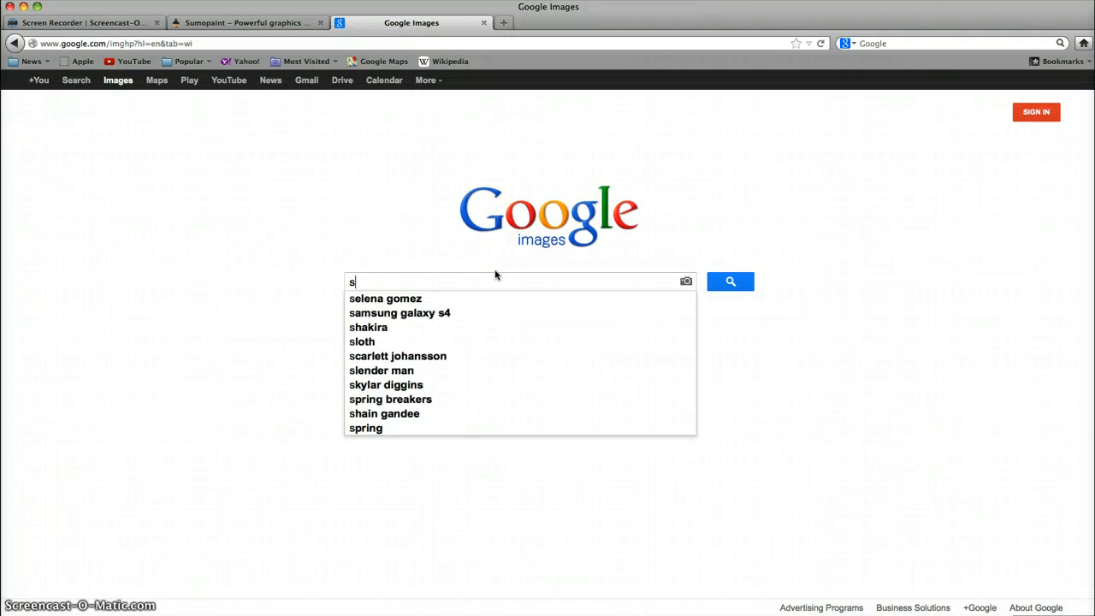
type("spiderman")
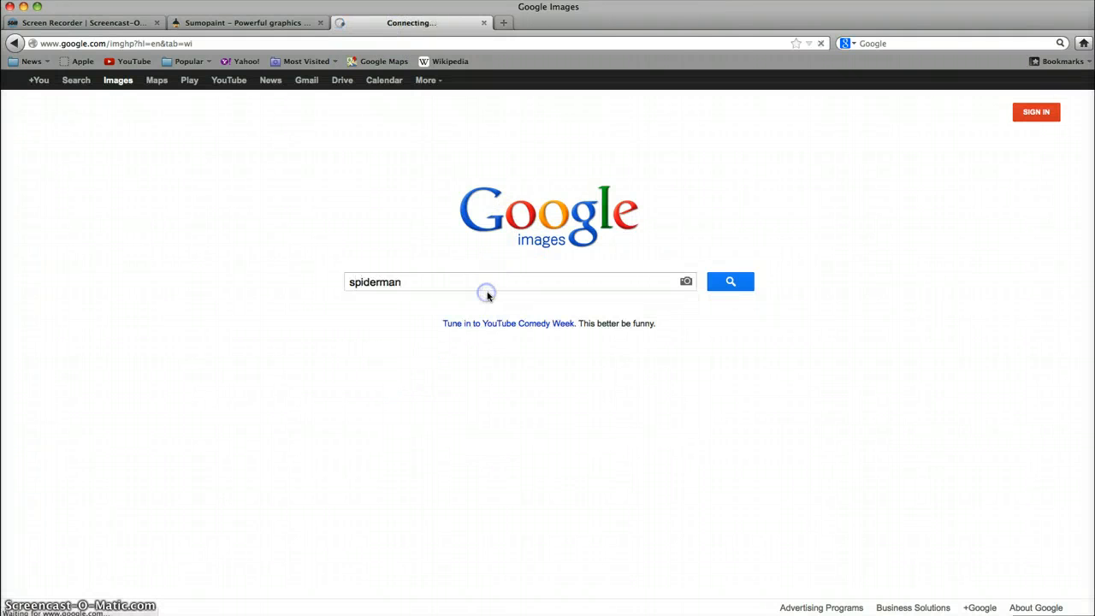
Step: Run the spiderman search and preview the red armoured Spider-Man comic picture from marvel.wikia.com
left_click(729, 280)
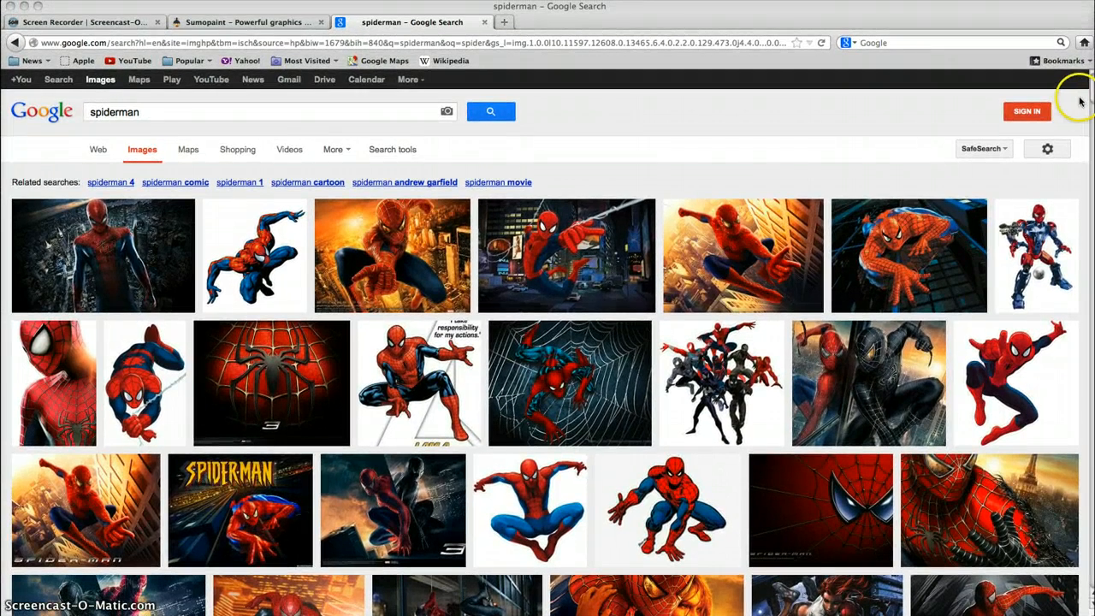
scroll("down", 3)
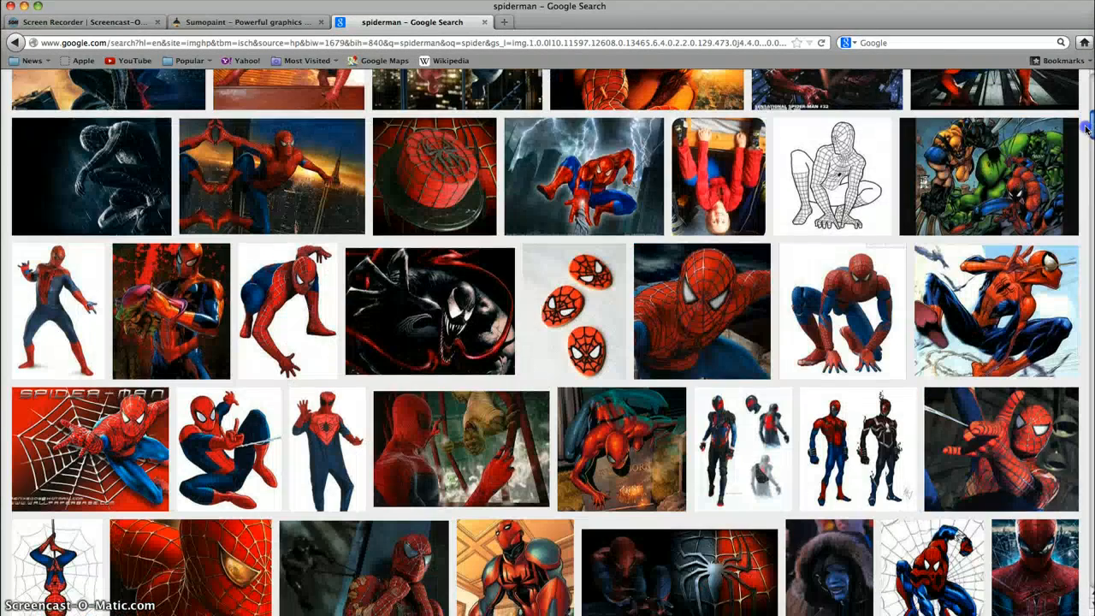
scroll("down", 3)
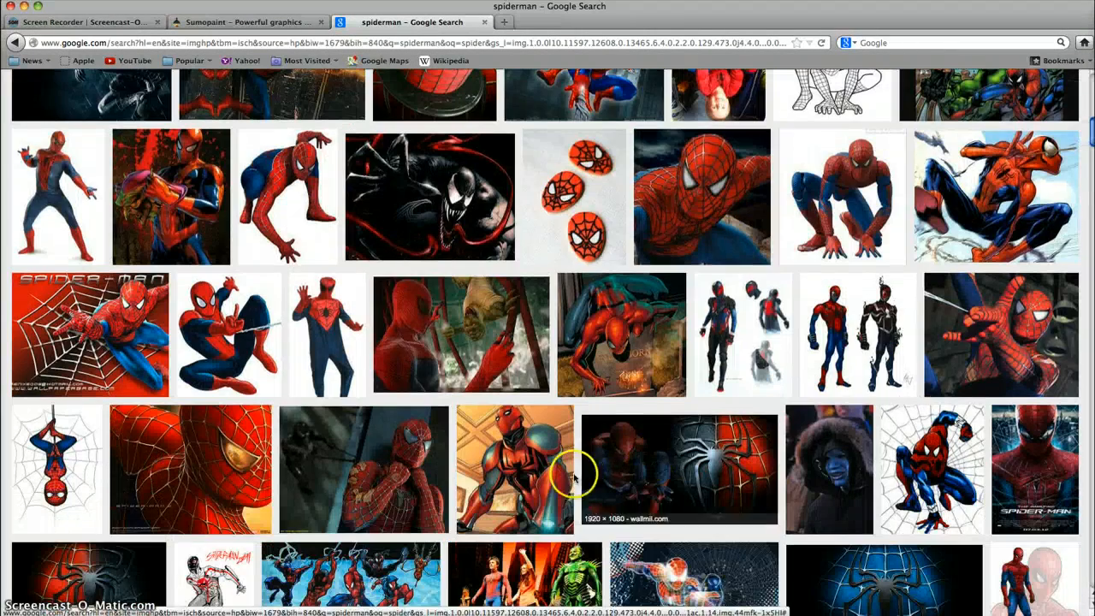
left_click(513, 471)
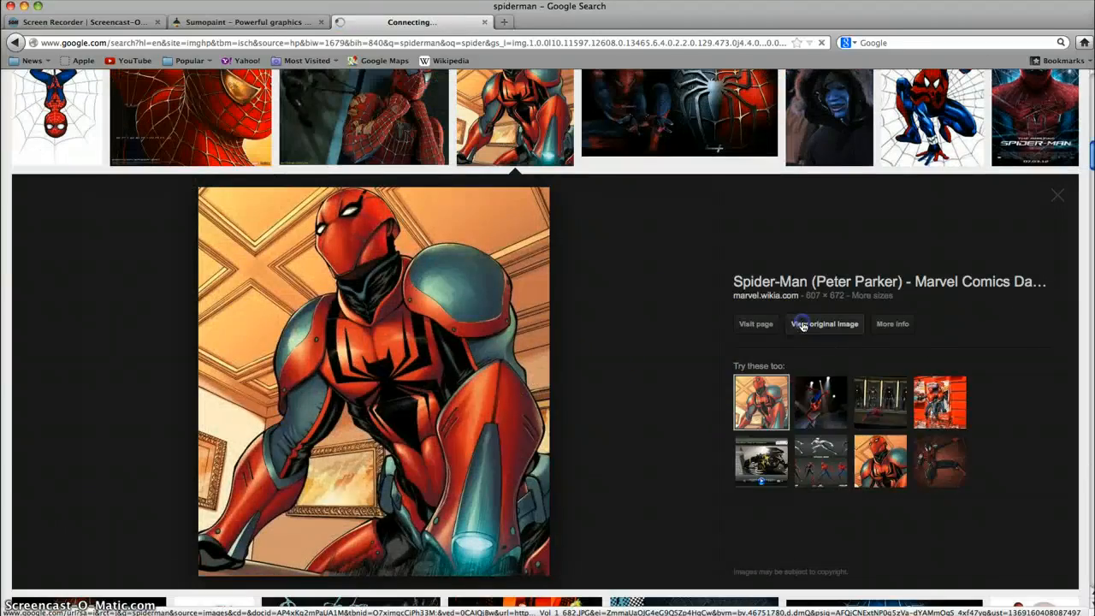
Step: Save the full-size armoured Spider-Man picture to the Desktop via Save Image As, answering the replace warning
left_click(825, 324)
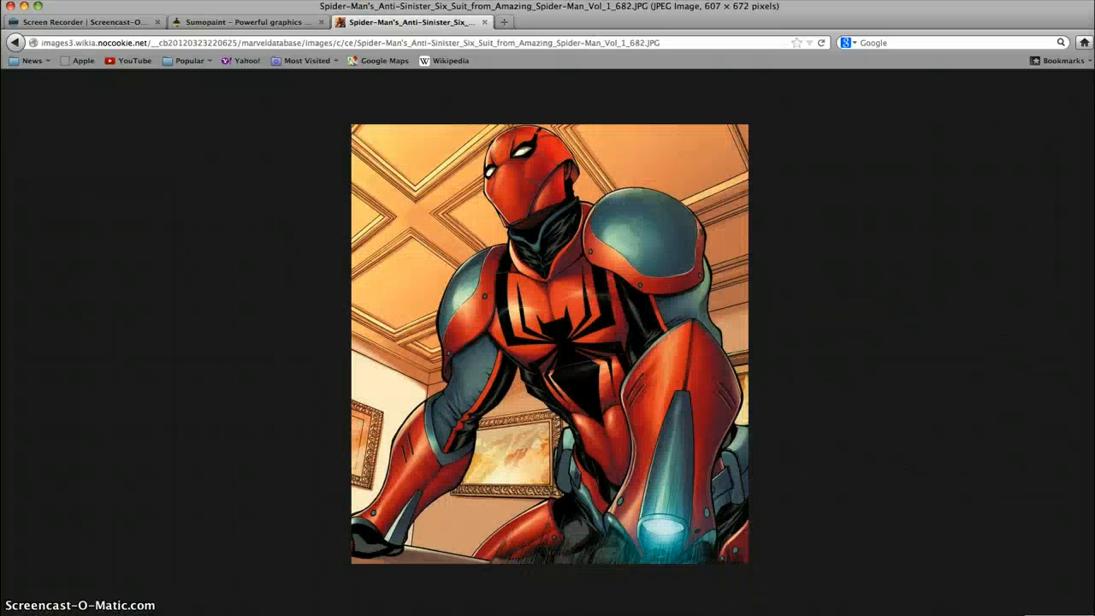
right_click(599, 380)
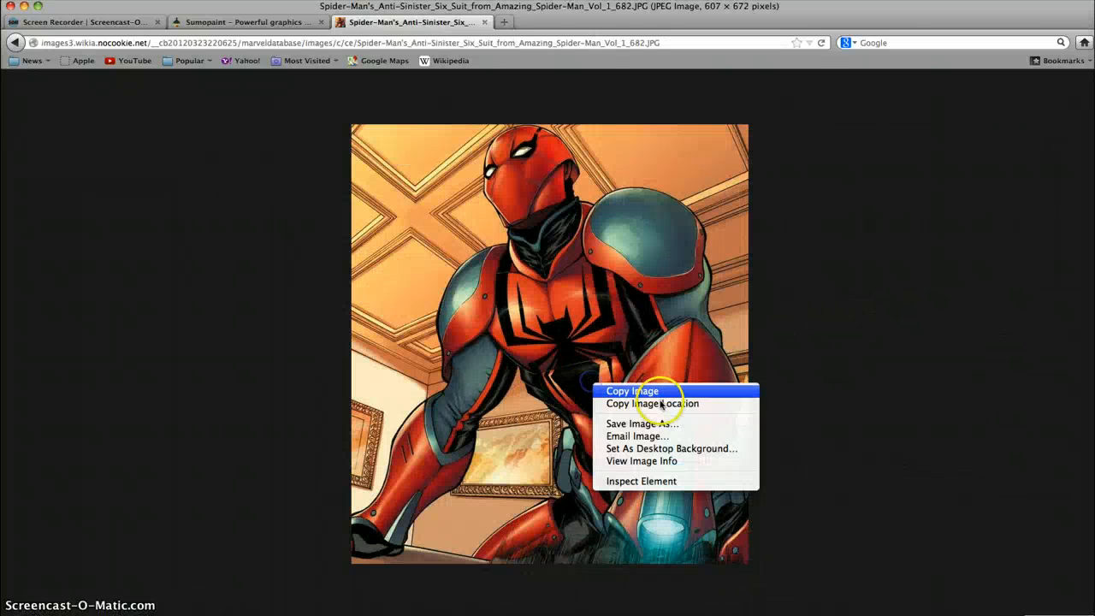
left_click(642, 425)
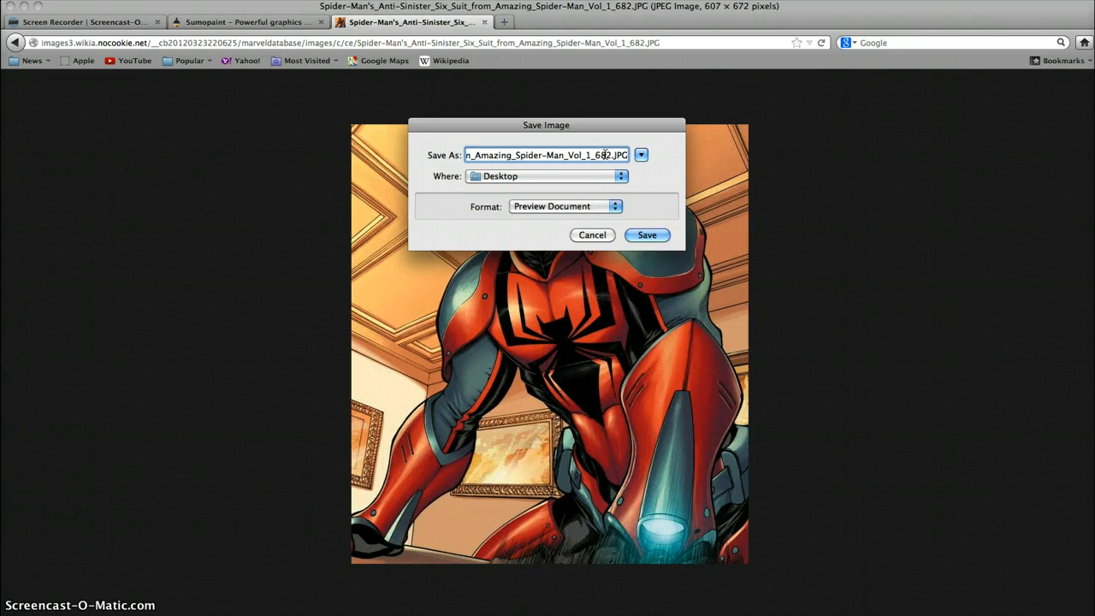
left_click(646, 235)
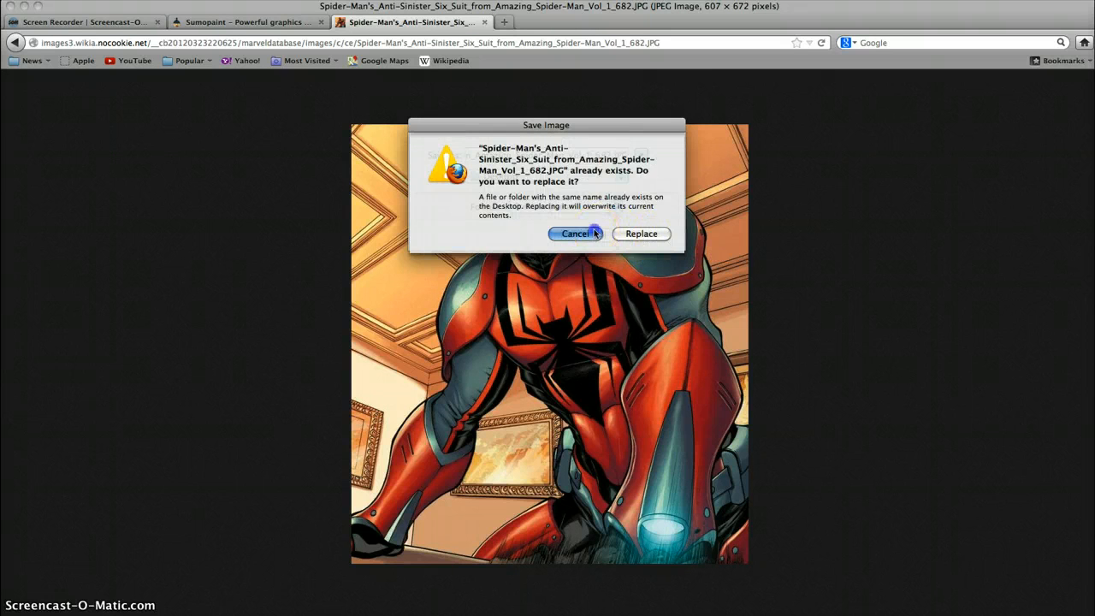
left_click(574, 233)
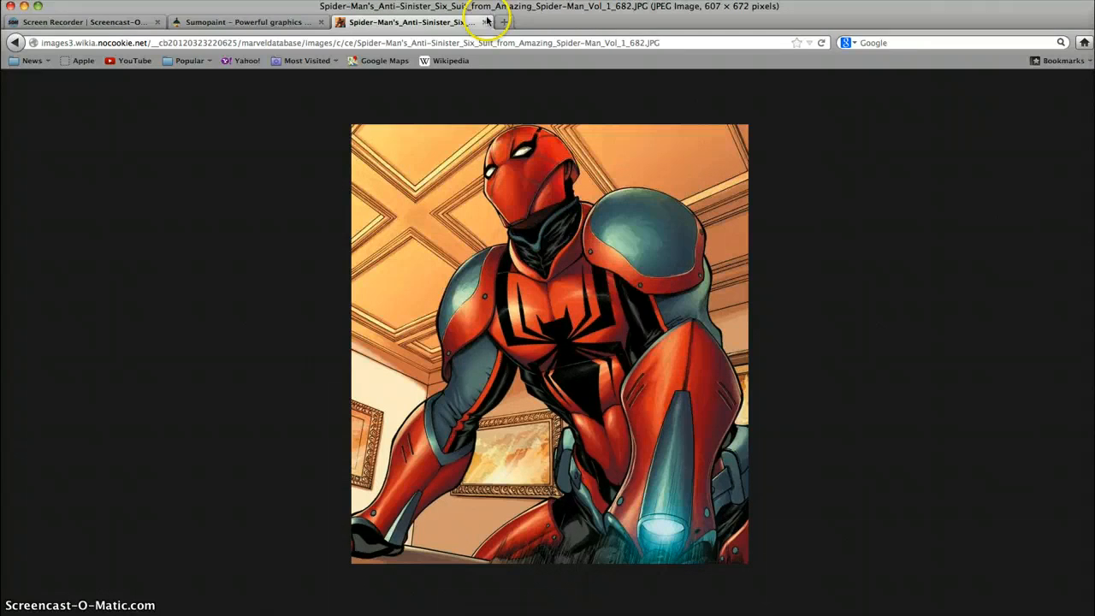
left_click(248, 21)
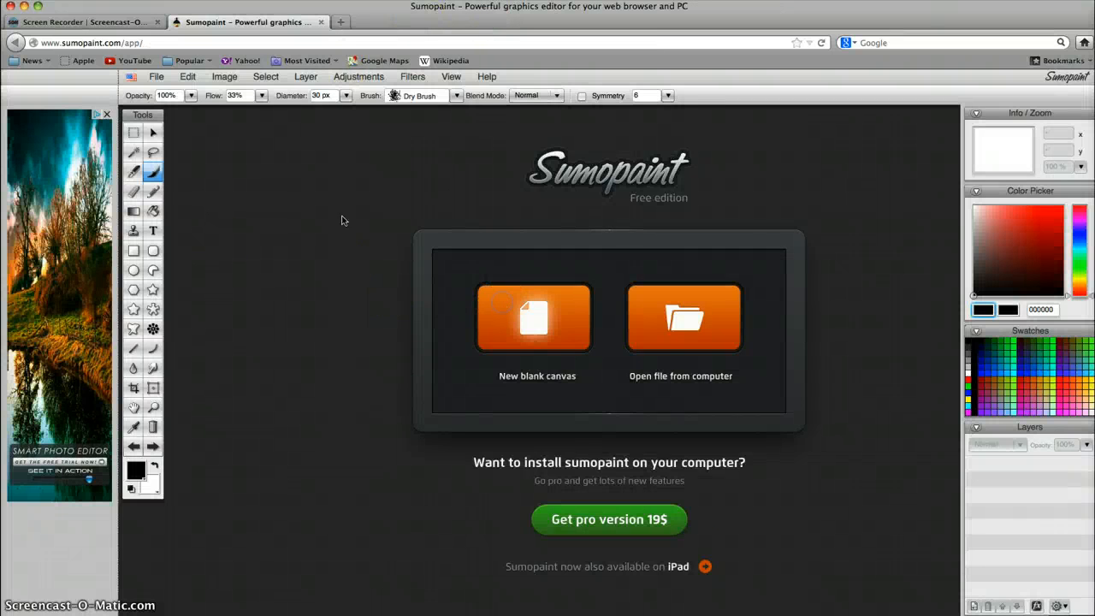
Step: Start a new blank canvas and choose to load an image from the computer
left_click(534, 317)
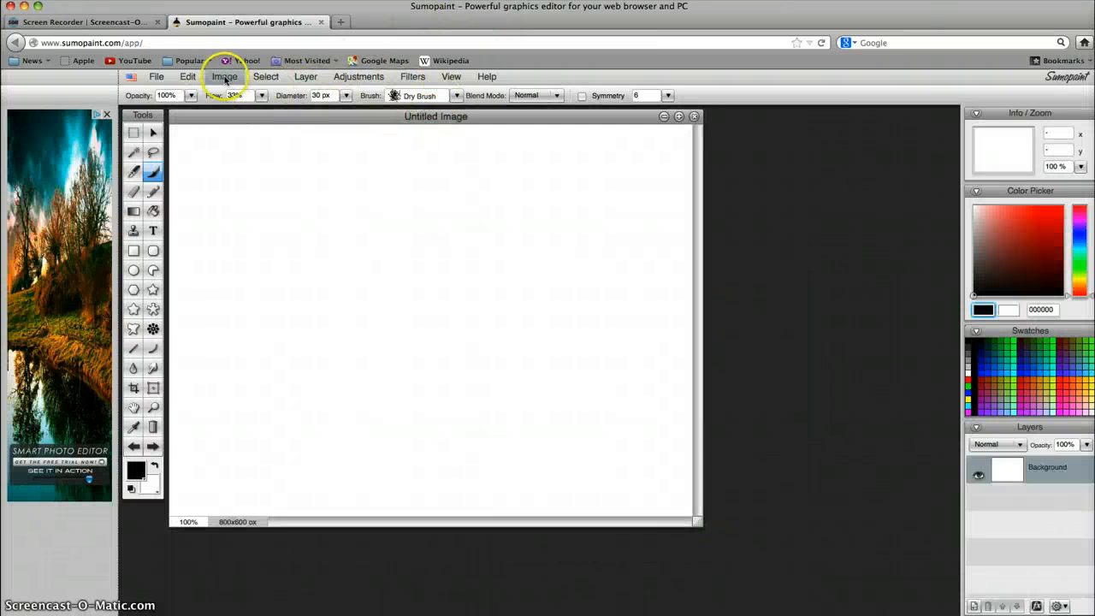
left_click(157, 75)
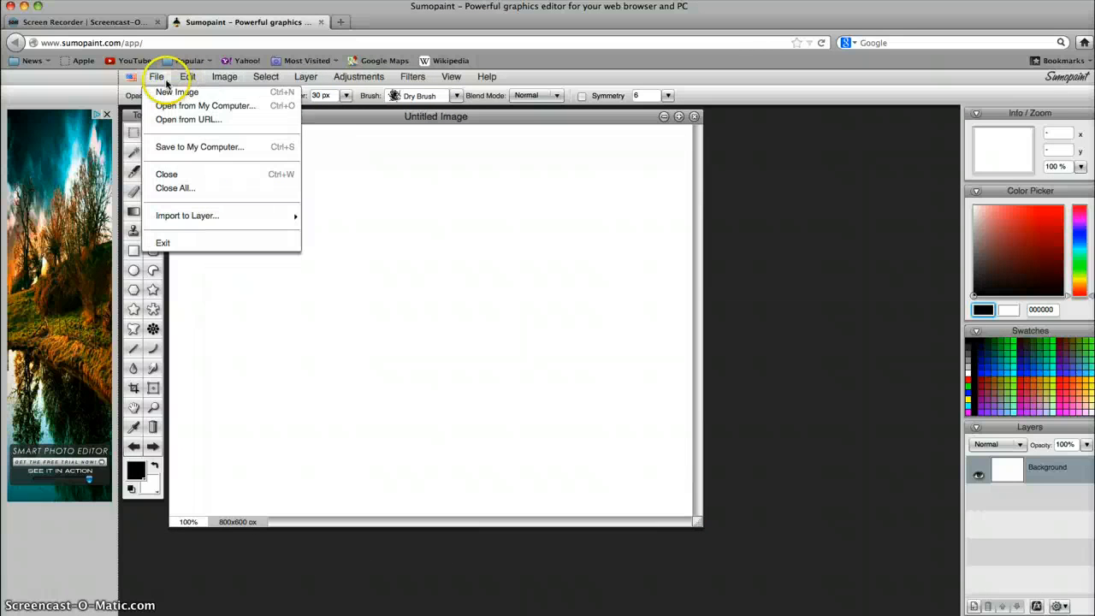
left_click(205, 106)
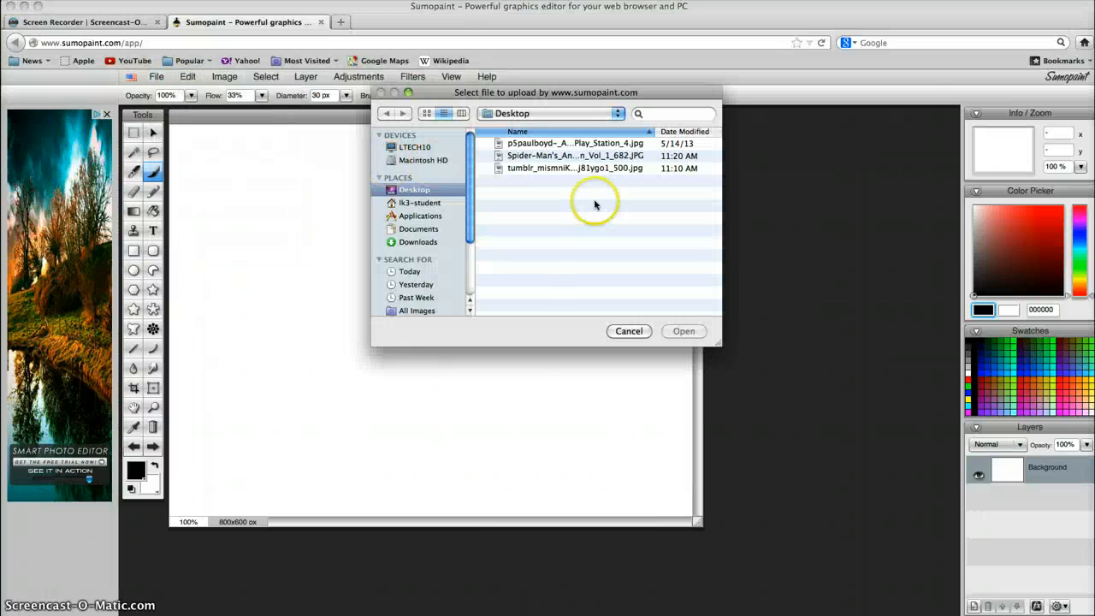
Step: Select the Spider-Man JPG on the Desktop and load it into the canvas
left_click(575, 168)
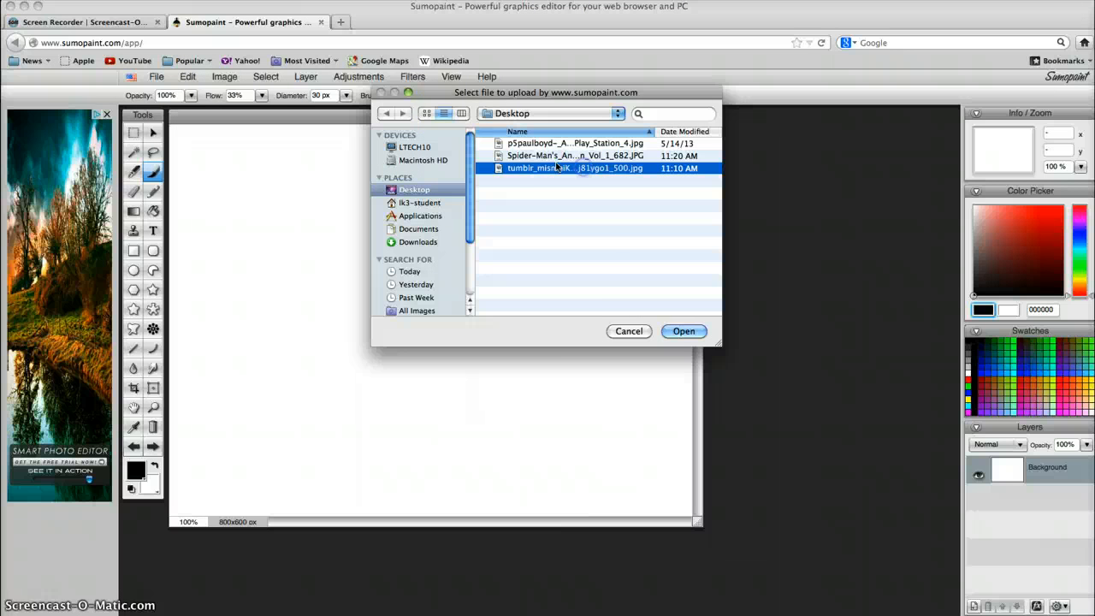
left_click(462, 113)
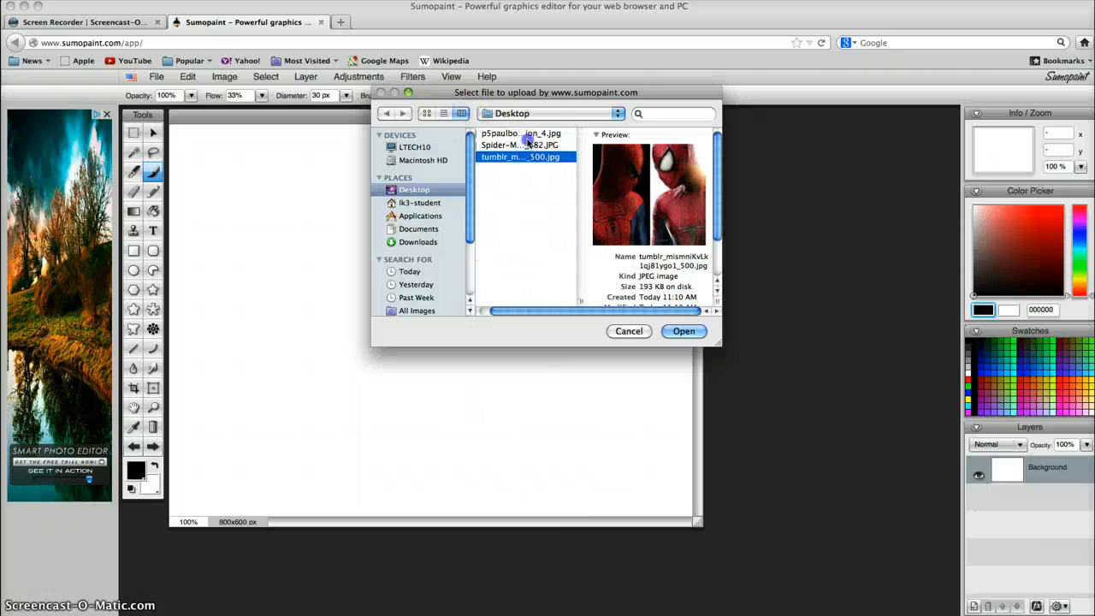
mouse_move(539, 190)
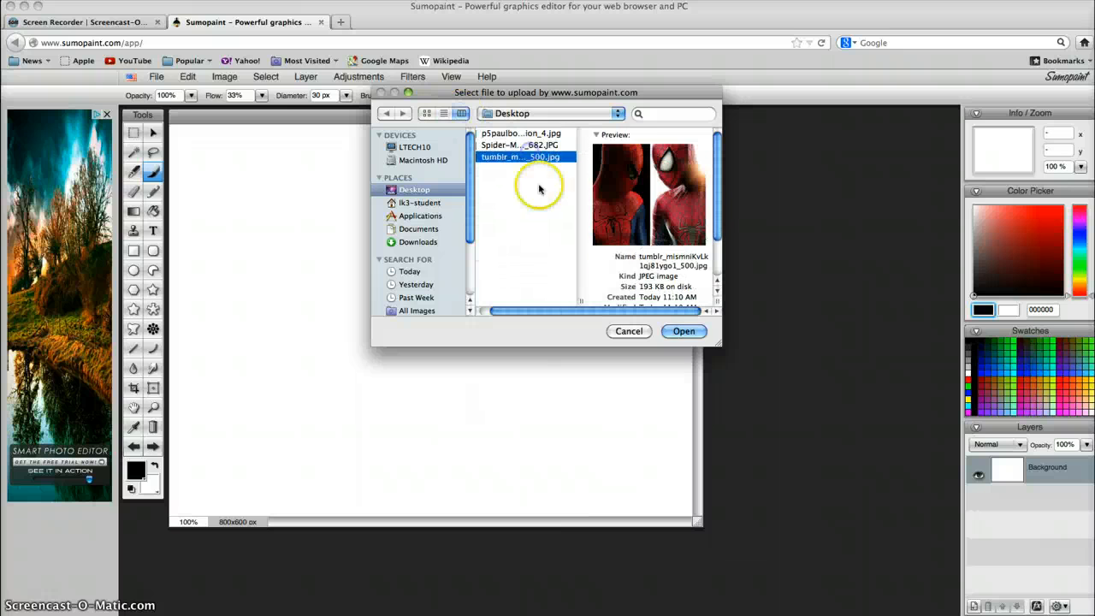
left_click(684, 331)
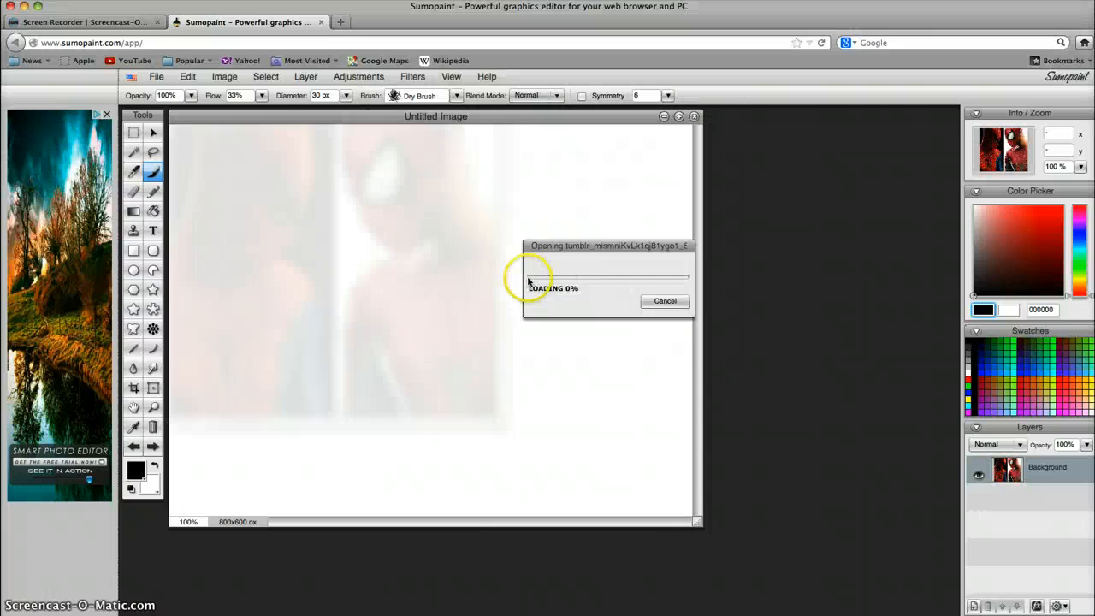